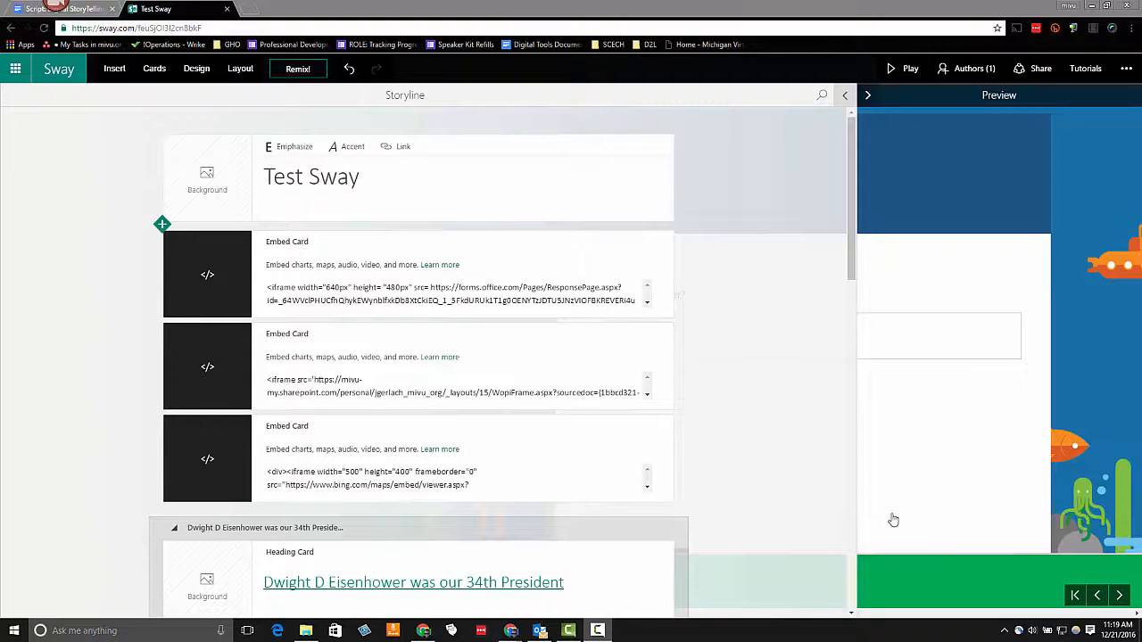
pyautogui.moveTo(235, 109)
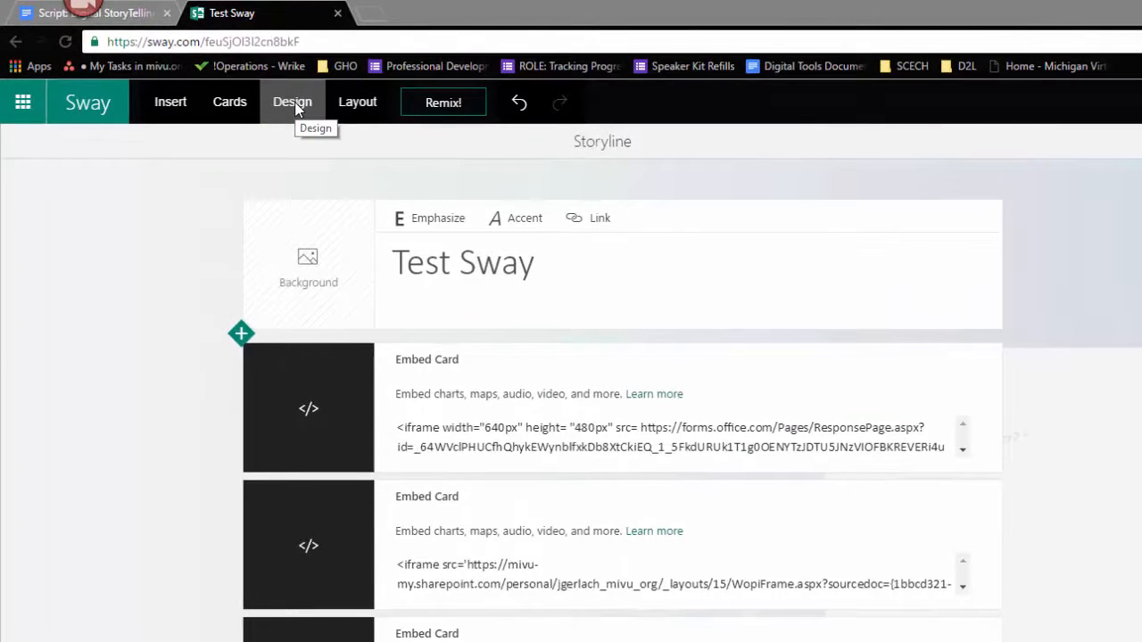
# Step: Show the gallery of design styles for the Test Sway
pyautogui.click(292, 101)
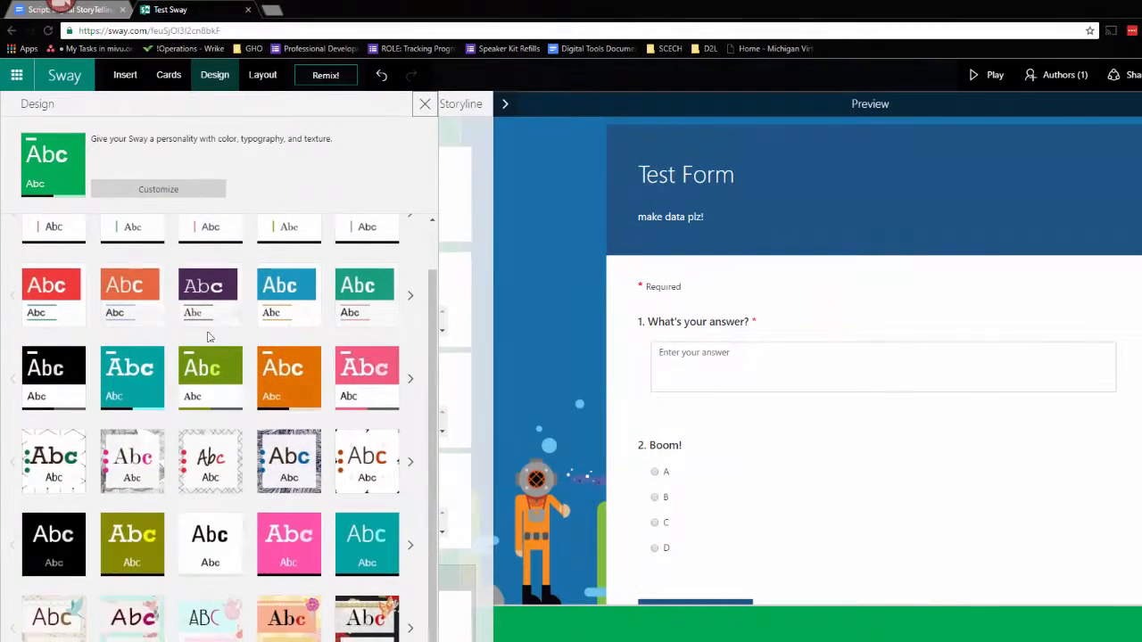
# Step: Apply the red design style, dismiss the gallery and bring the storyline back
pyautogui.click(51, 285)
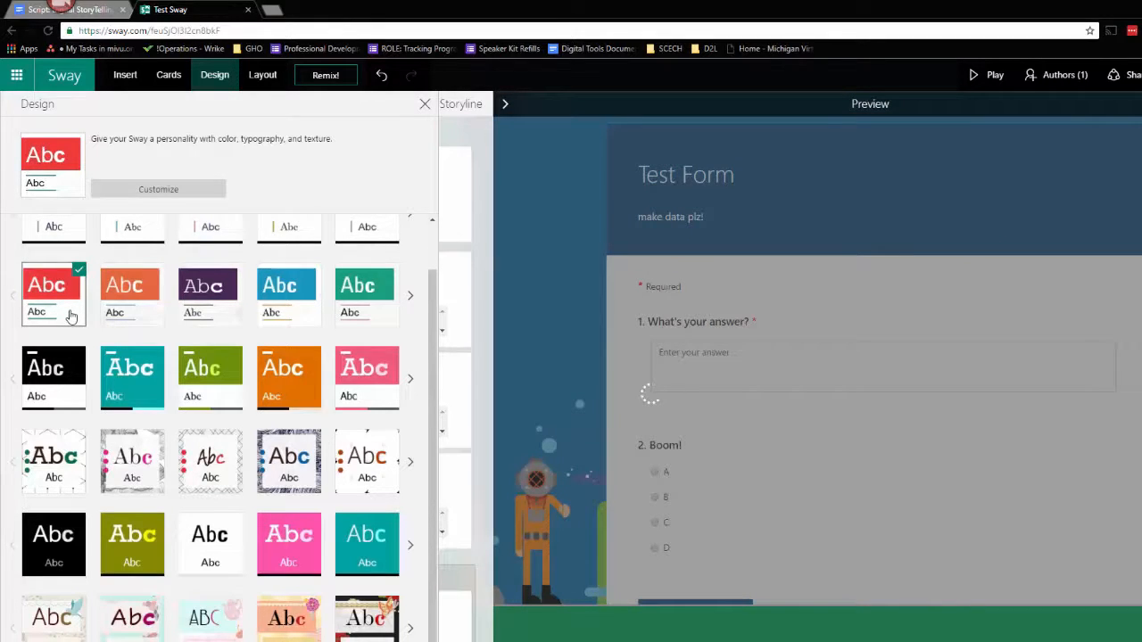
pyautogui.moveTo(835, 381)
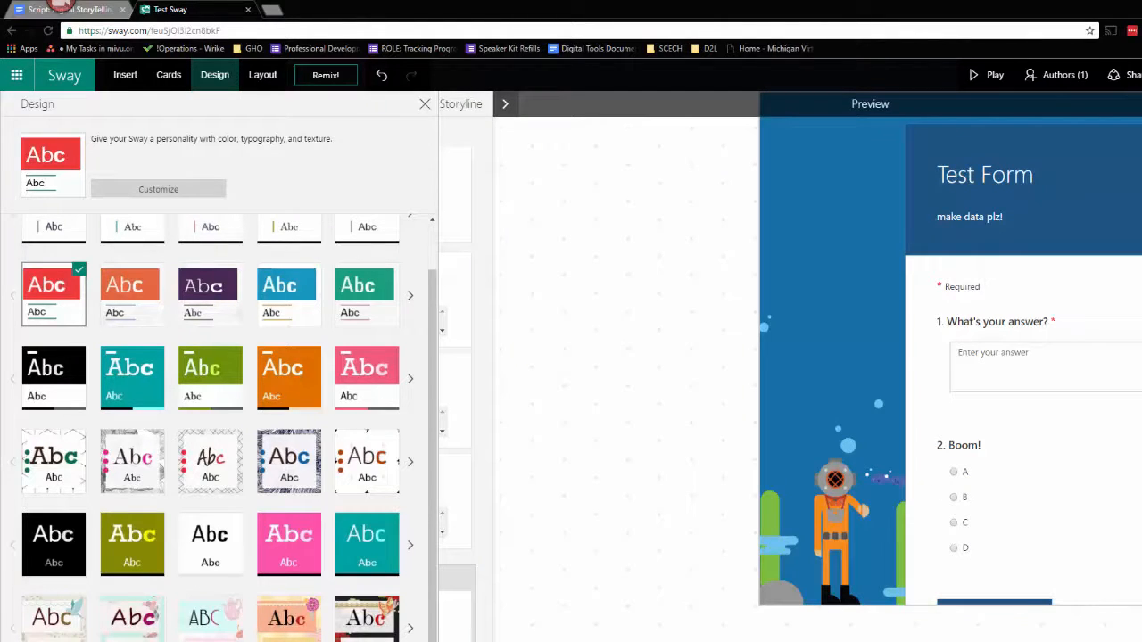
pyautogui.moveTo(349, 395)
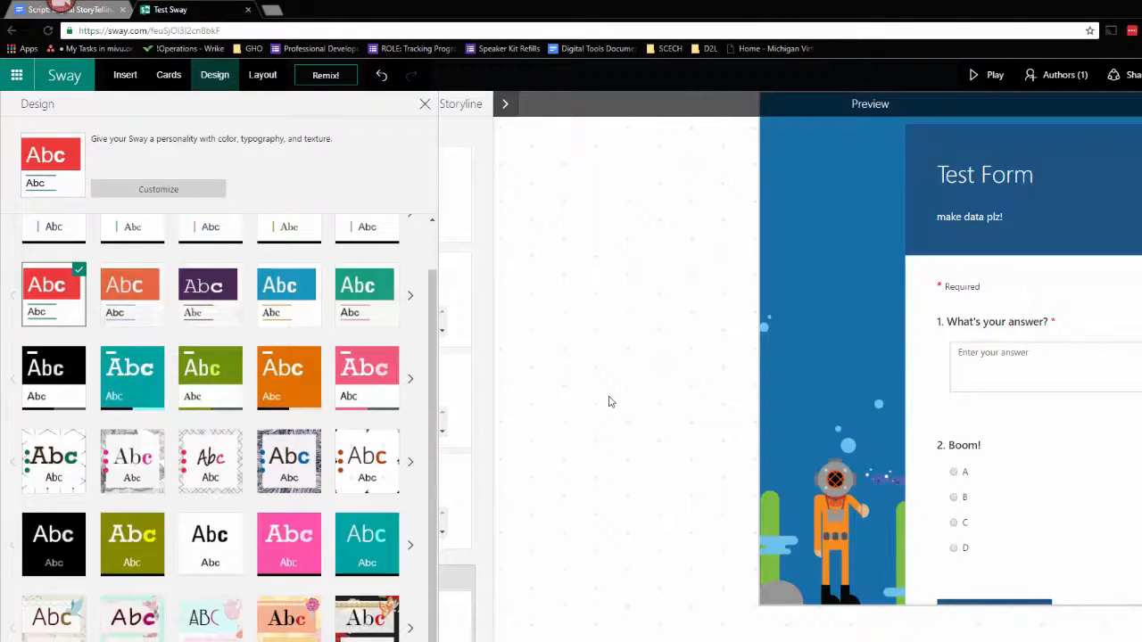
pyautogui.click(424, 104)
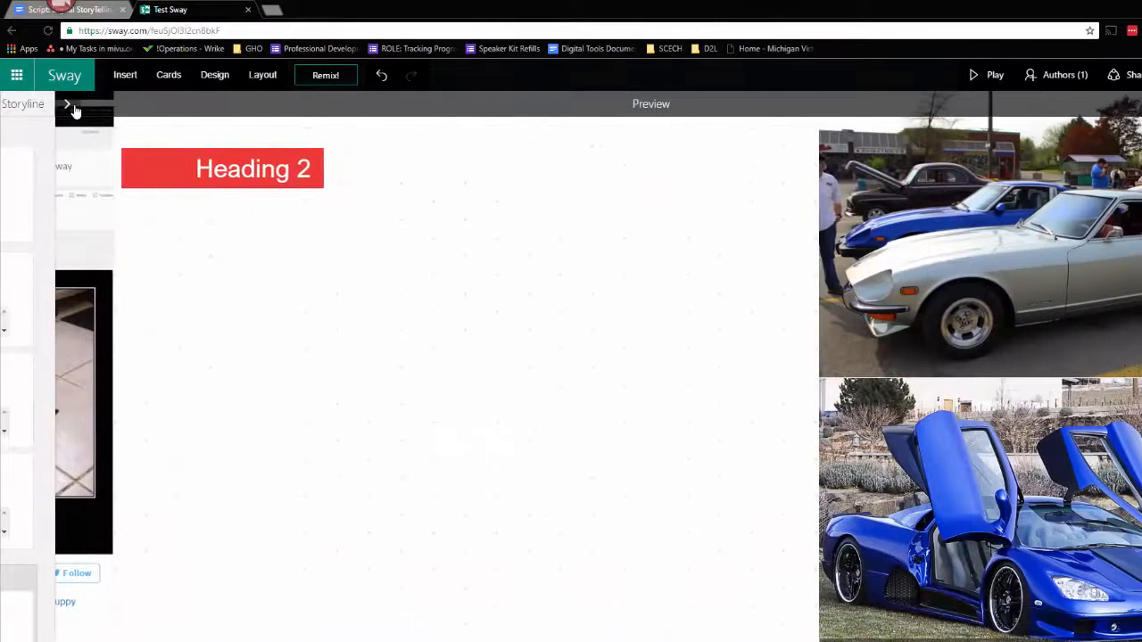
pyautogui.click(68, 107)
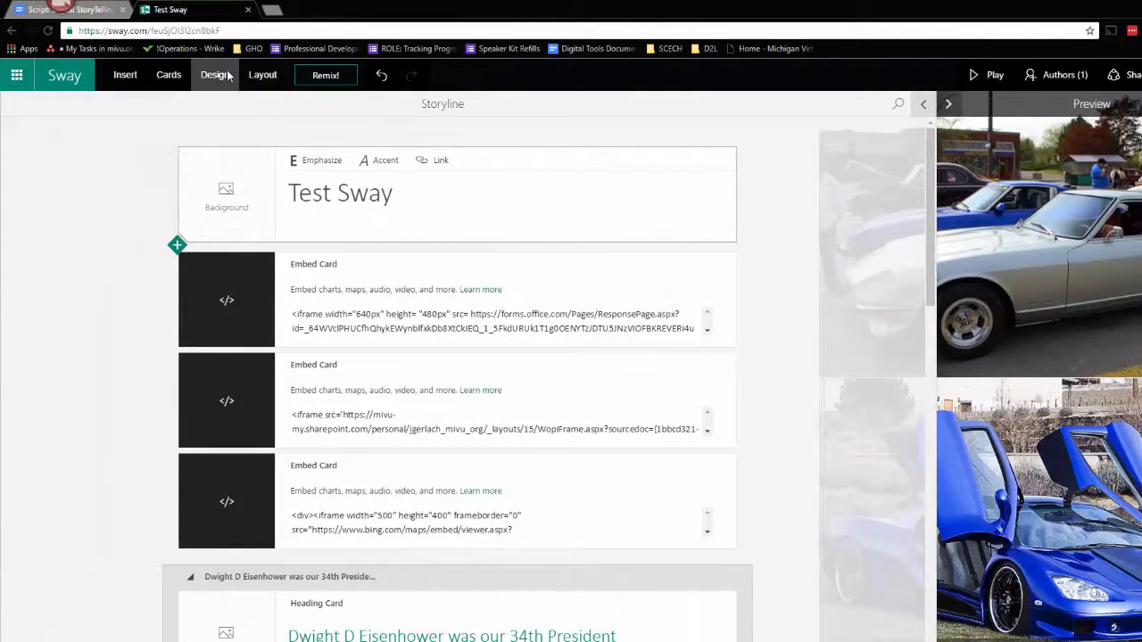
# Step: Show the design style gallery again with red still current
pyautogui.click(215, 74)
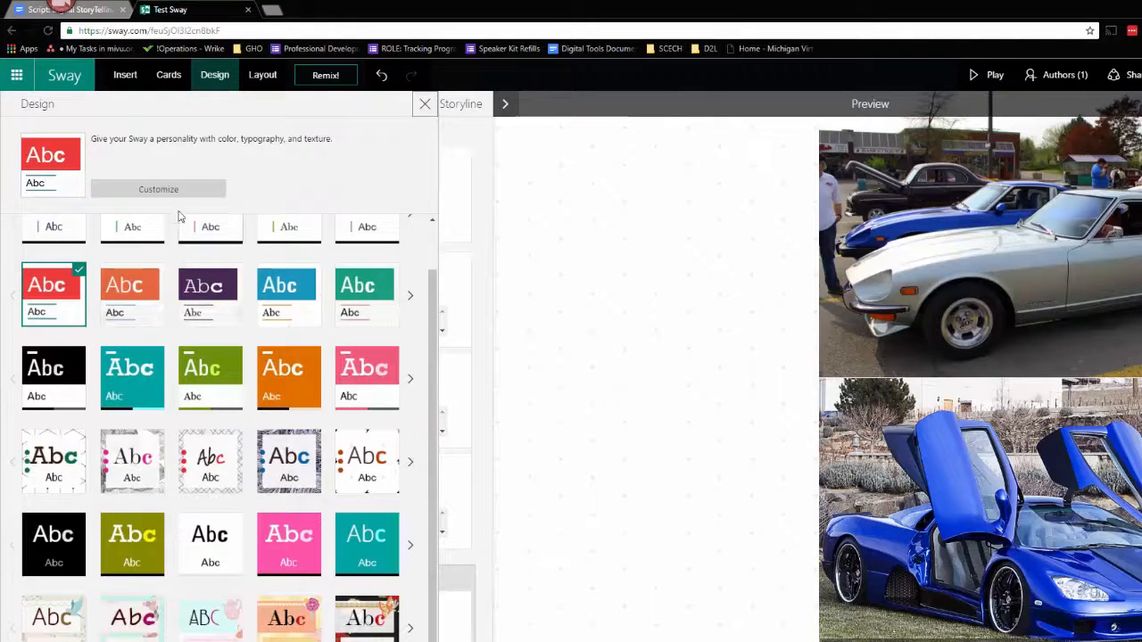
pyautogui.moveTo(169, 189)
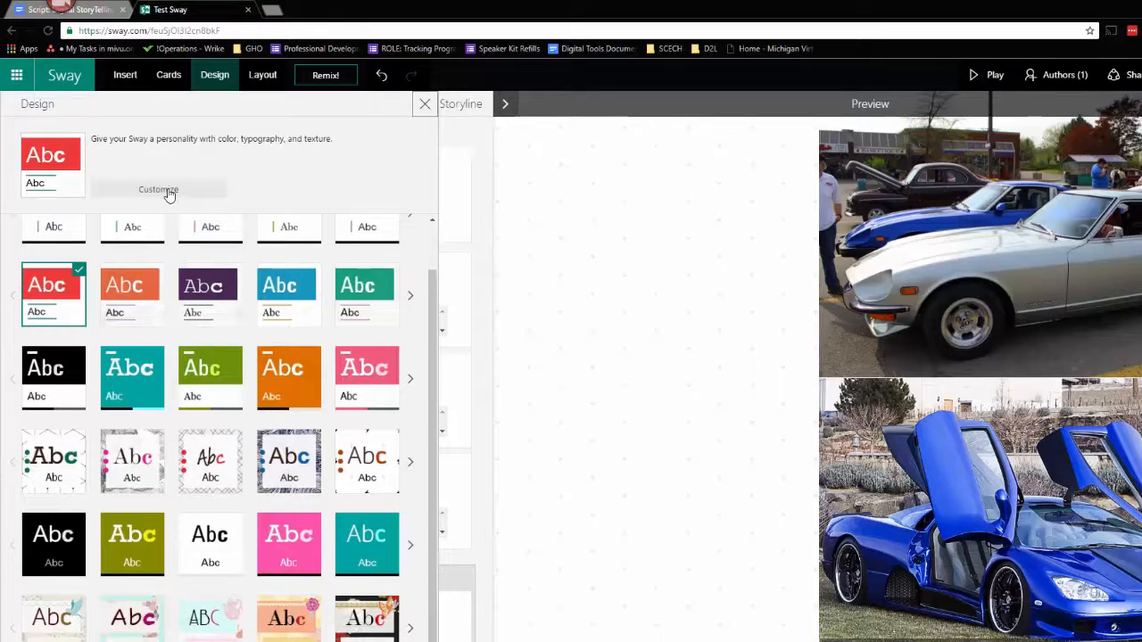
pyautogui.moveTo(158, 191)
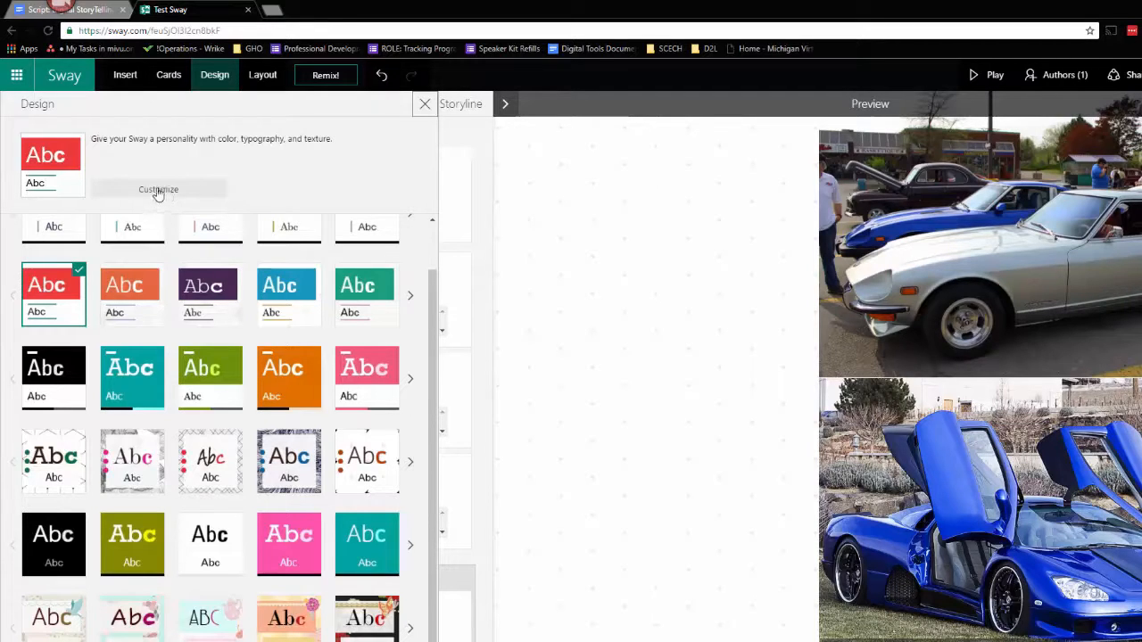
pyautogui.moveTo(157, 193)
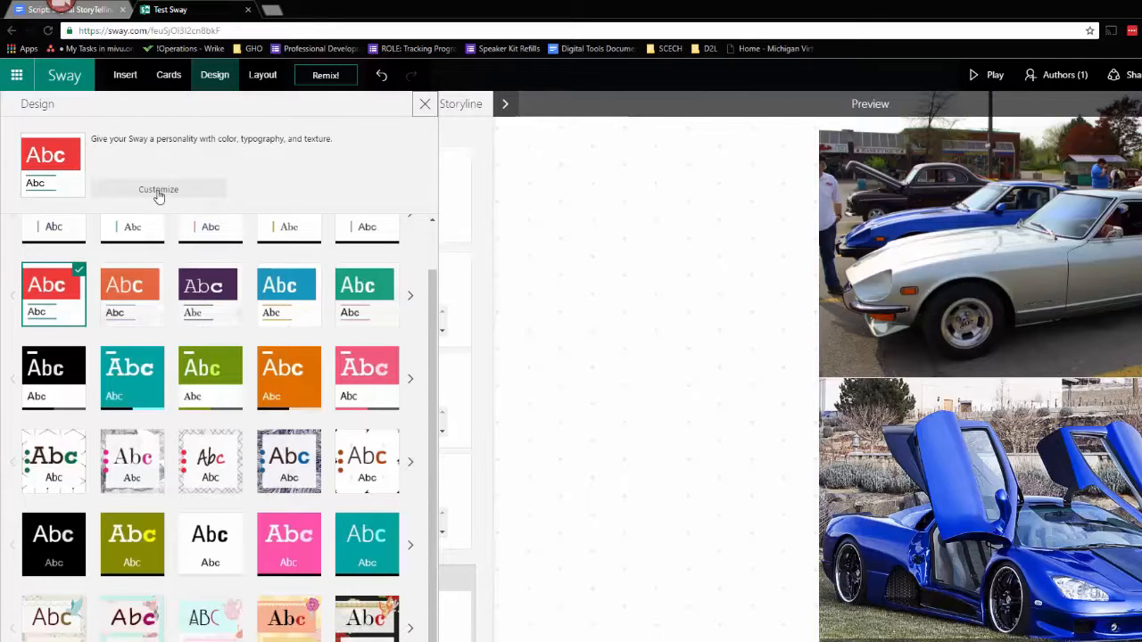
# Step: Customize colours from the blue sports car photo and apply the deep blue palette
pyautogui.click(158, 189)
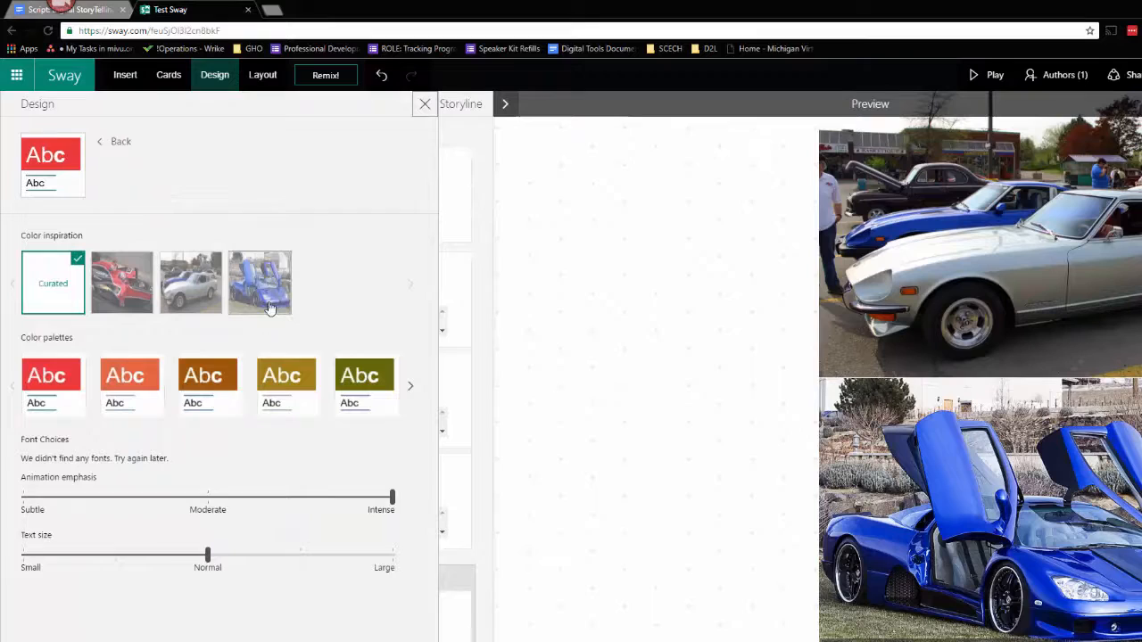
pyautogui.moveTo(262, 283)
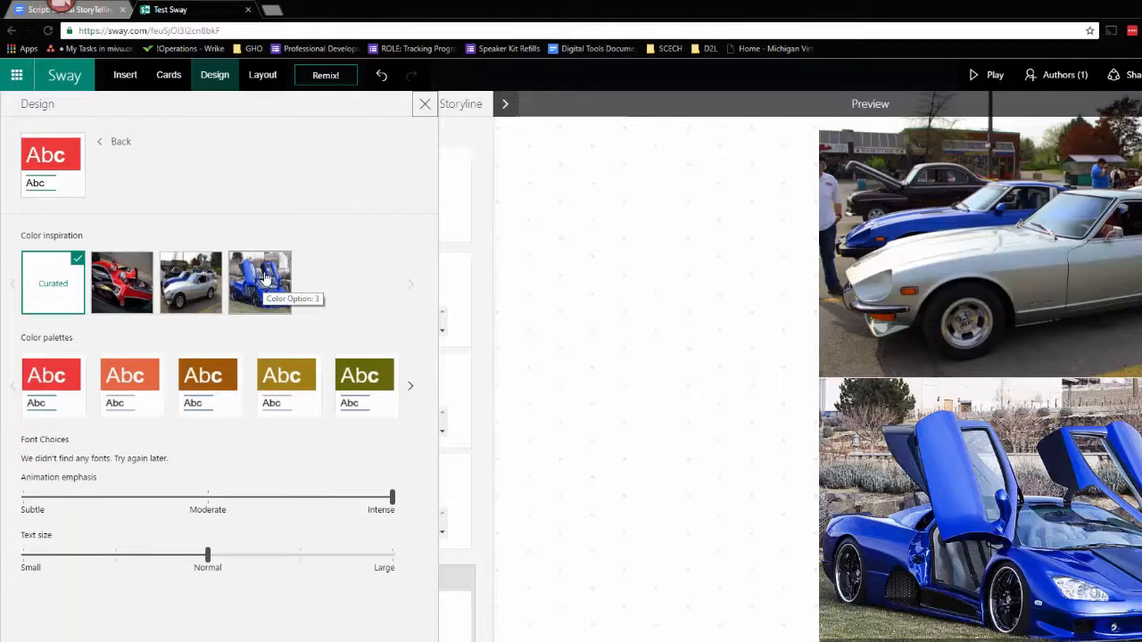
pyautogui.click(259, 283)
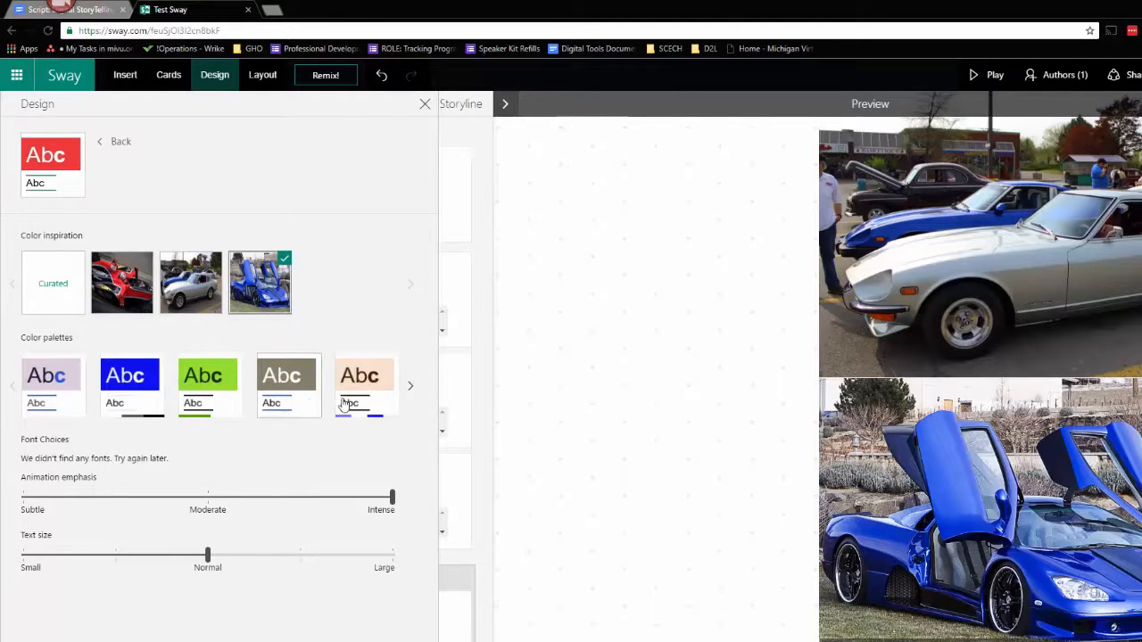
pyautogui.moveTo(362, 402)
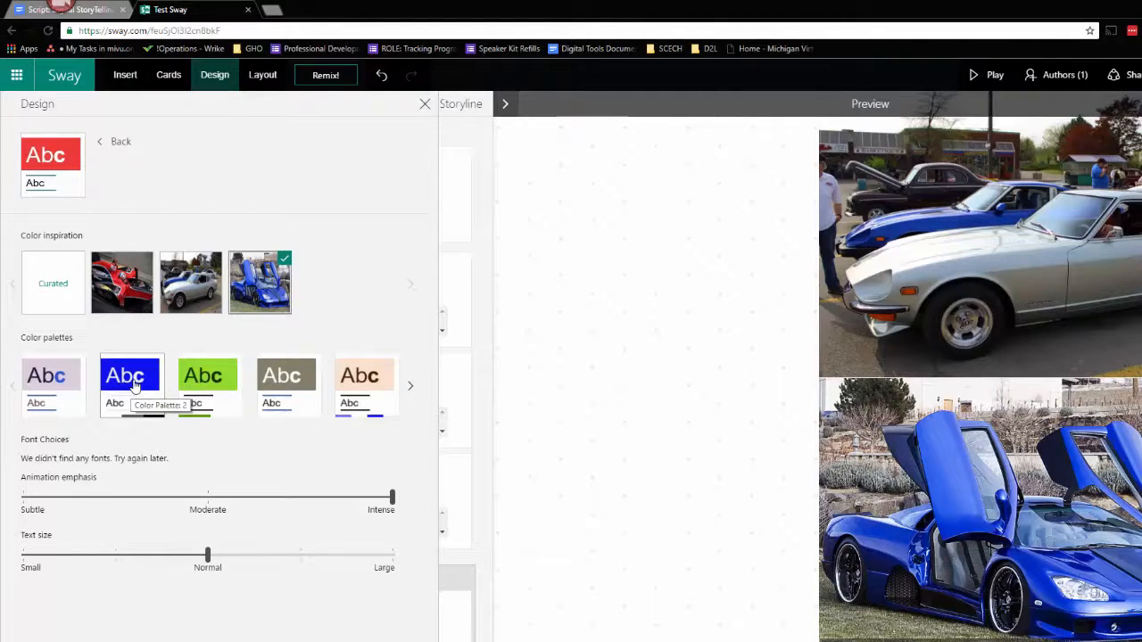
pyautogui.click(131, 383)
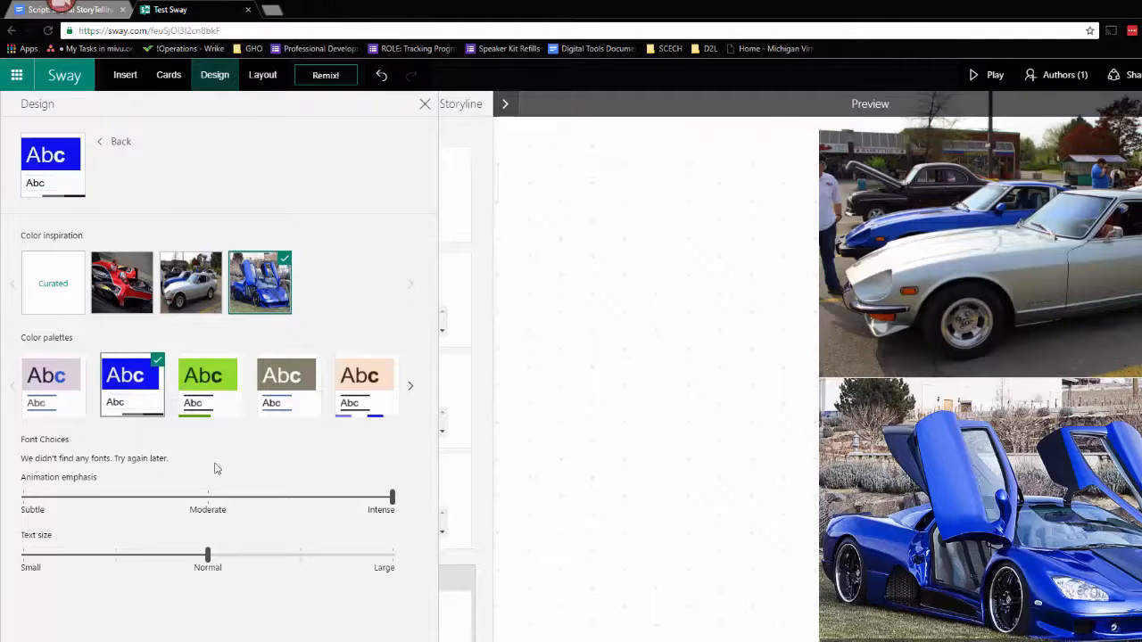
pyautogui.moveTo(625, 395)
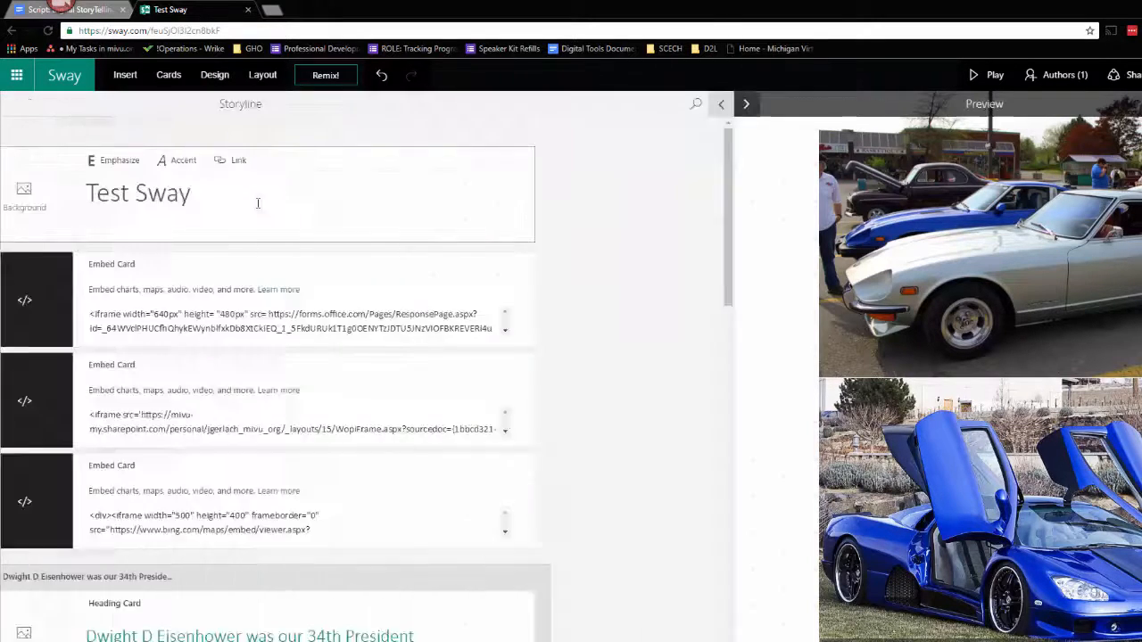
# Step: Go back from colour customization to the full style gallery, now led by blue
pyautogui.click(215, 74)
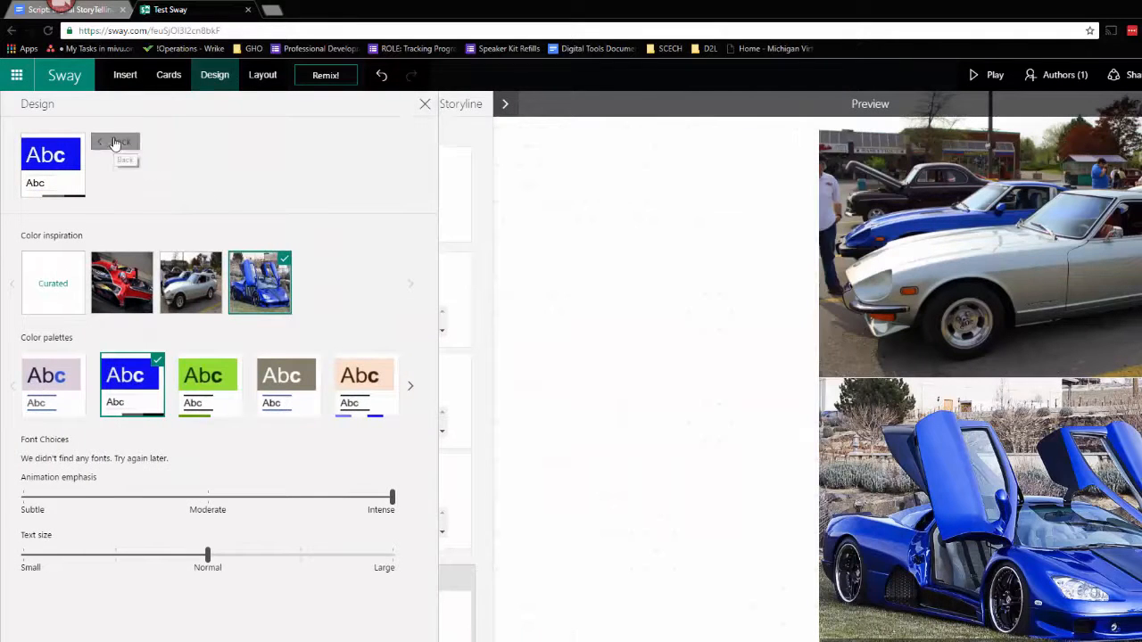
pyautogui.click(51, 165)
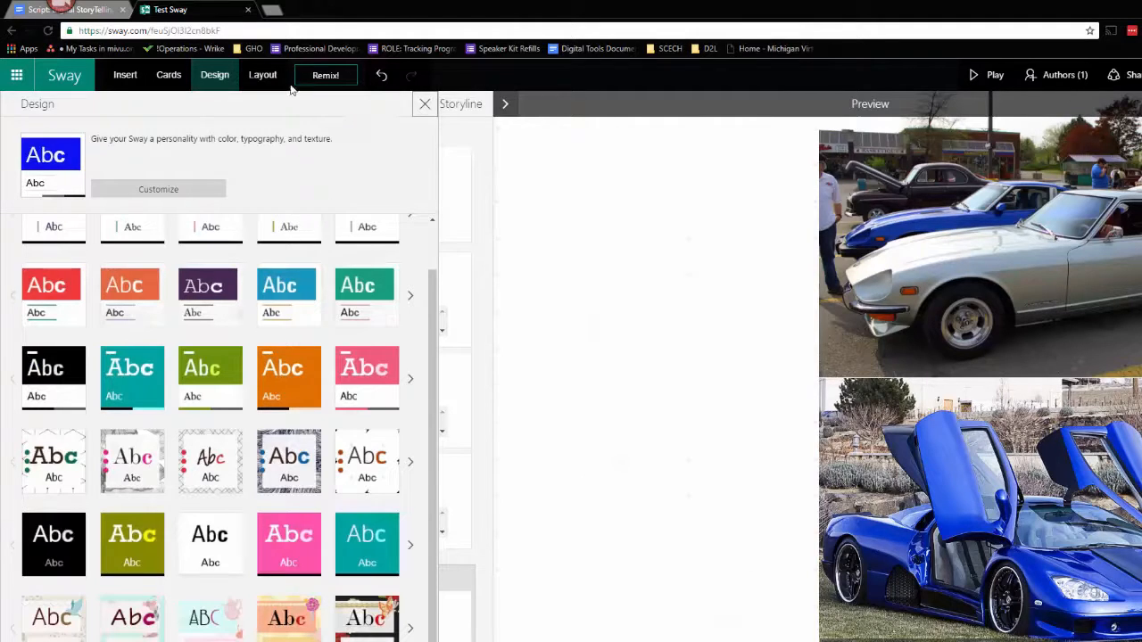
pyautogui.moveTo(262, 75)
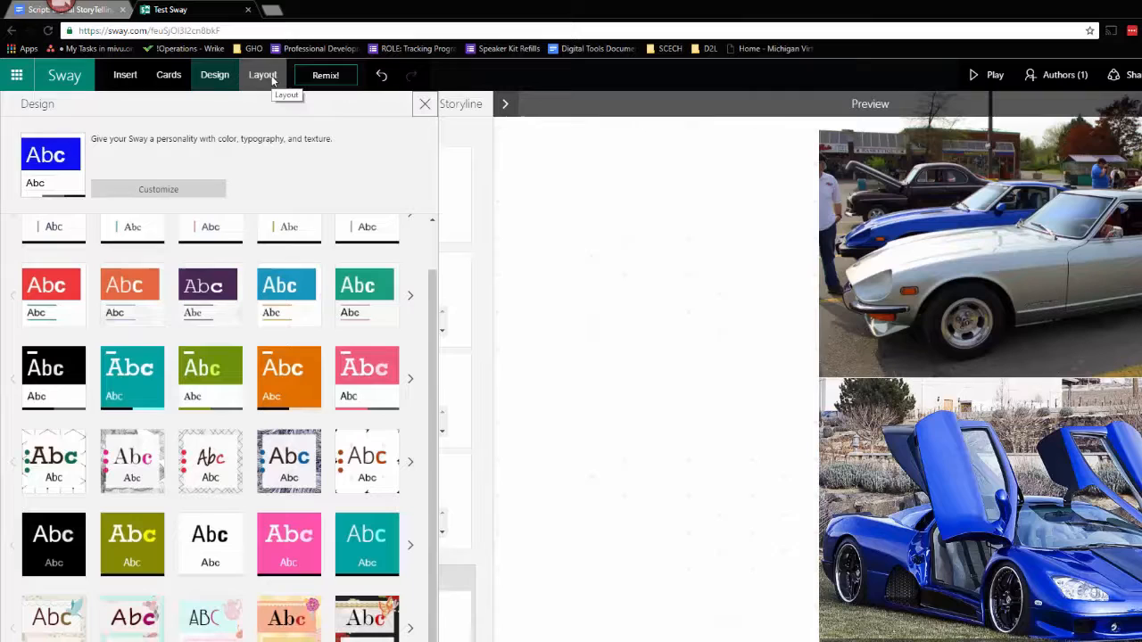
# Step: Switch the Sway's layout to horizontal scrolling
pyautogui.click(262, 75)
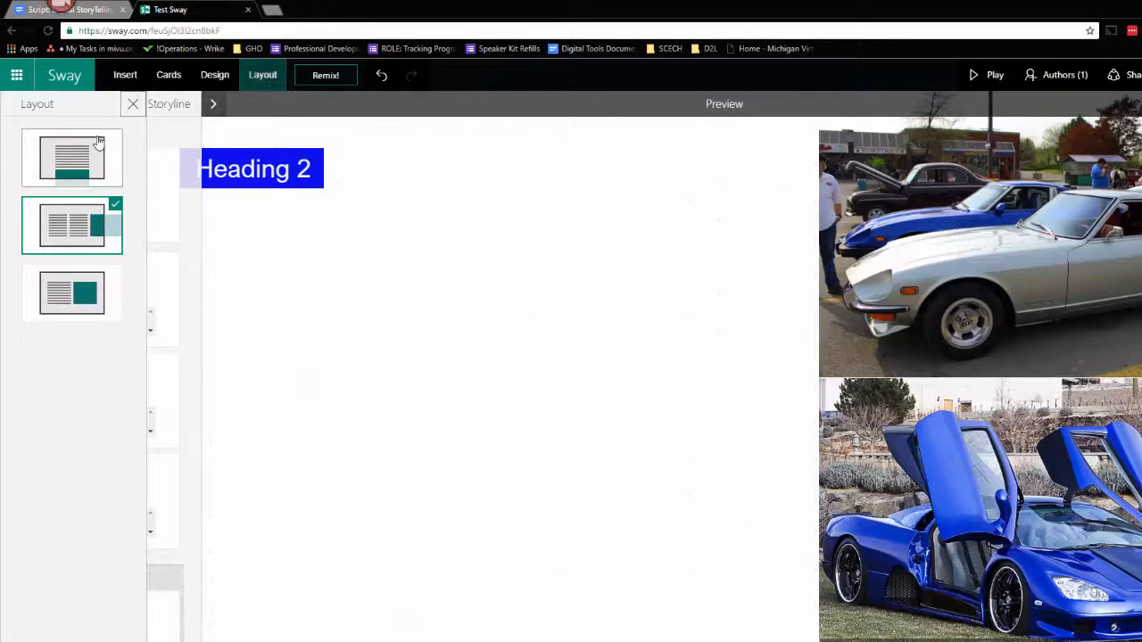
pyautogui.moveTo(89, 165)
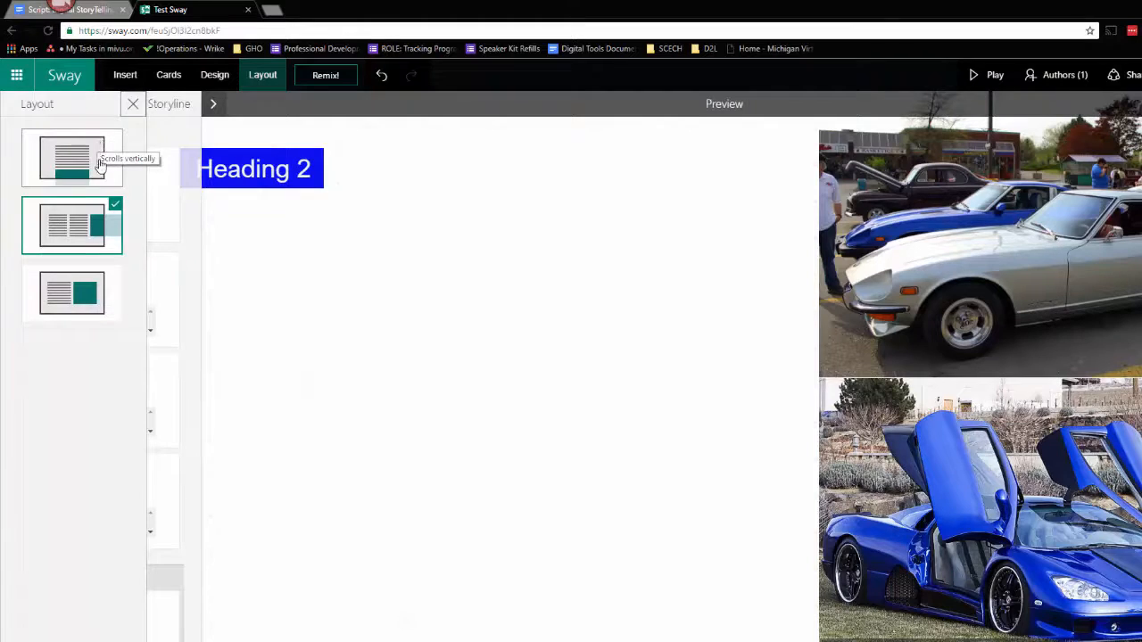
pyautogui.moveTo(81, 299)
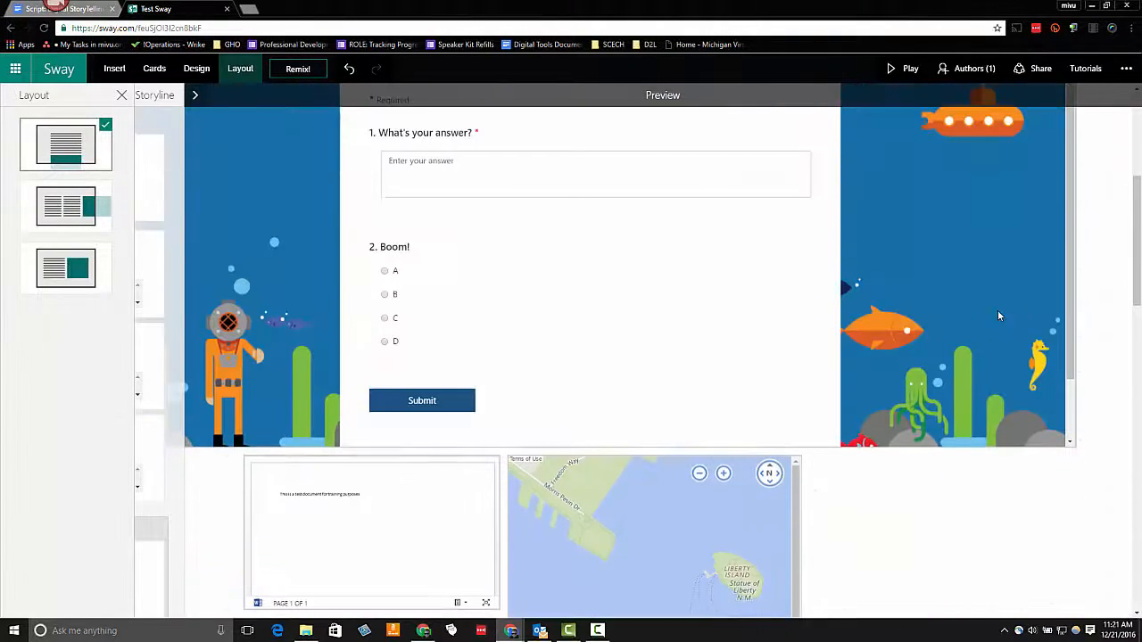
pyautogui.moveTo(51, 211)
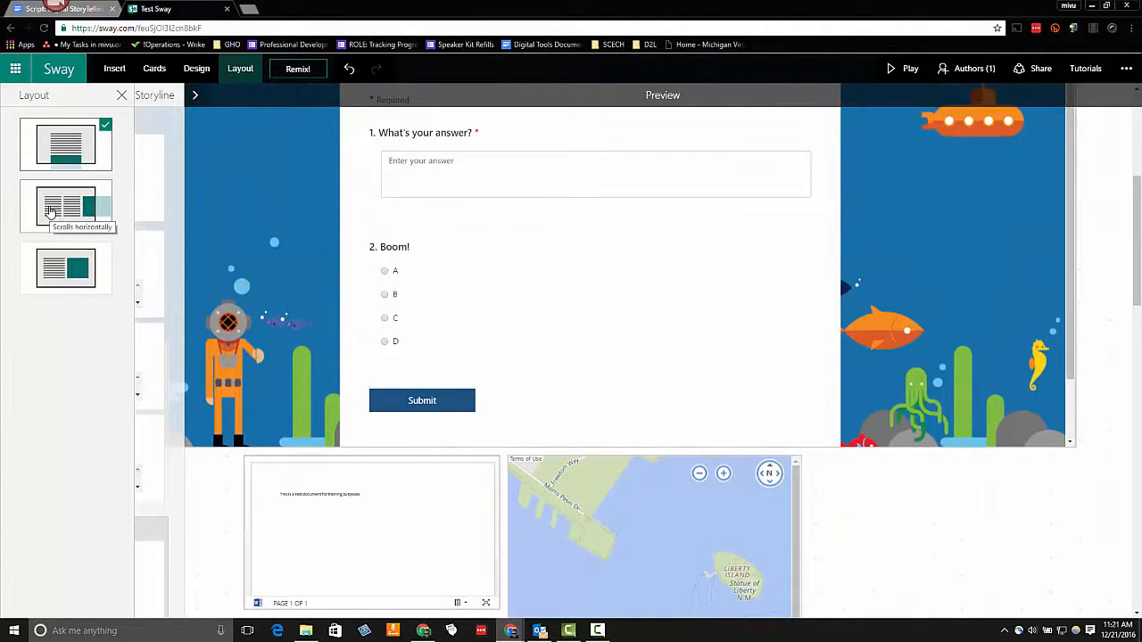
pyautogui.click(66, 206)
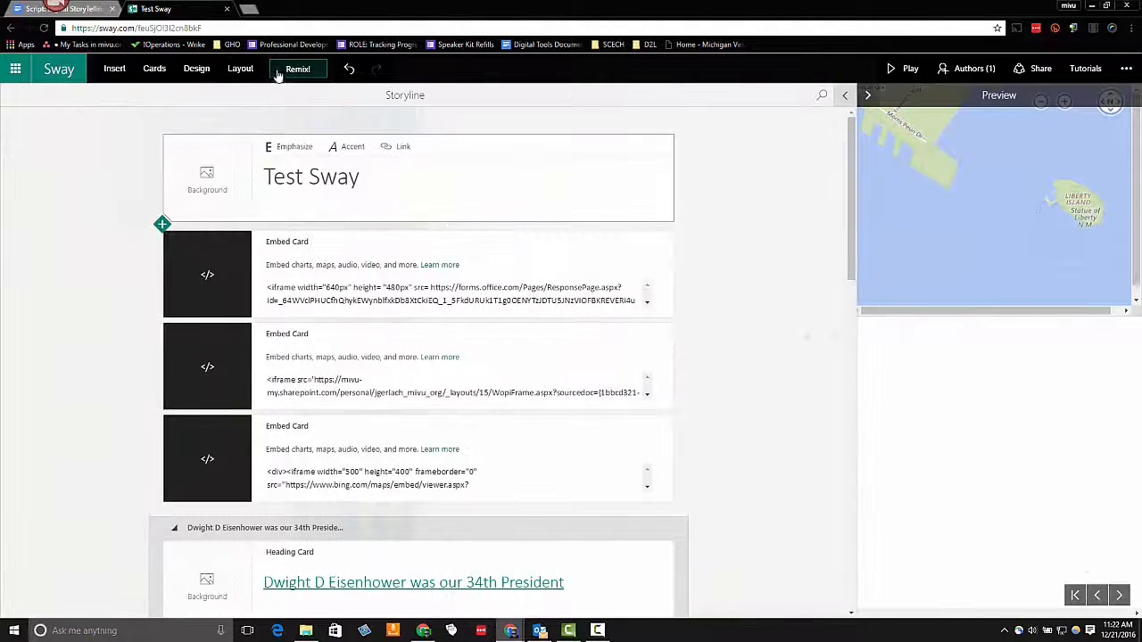
# Step: Switch the layout to the presentation-optimized slide mode
pyautogui.click(240, 68)
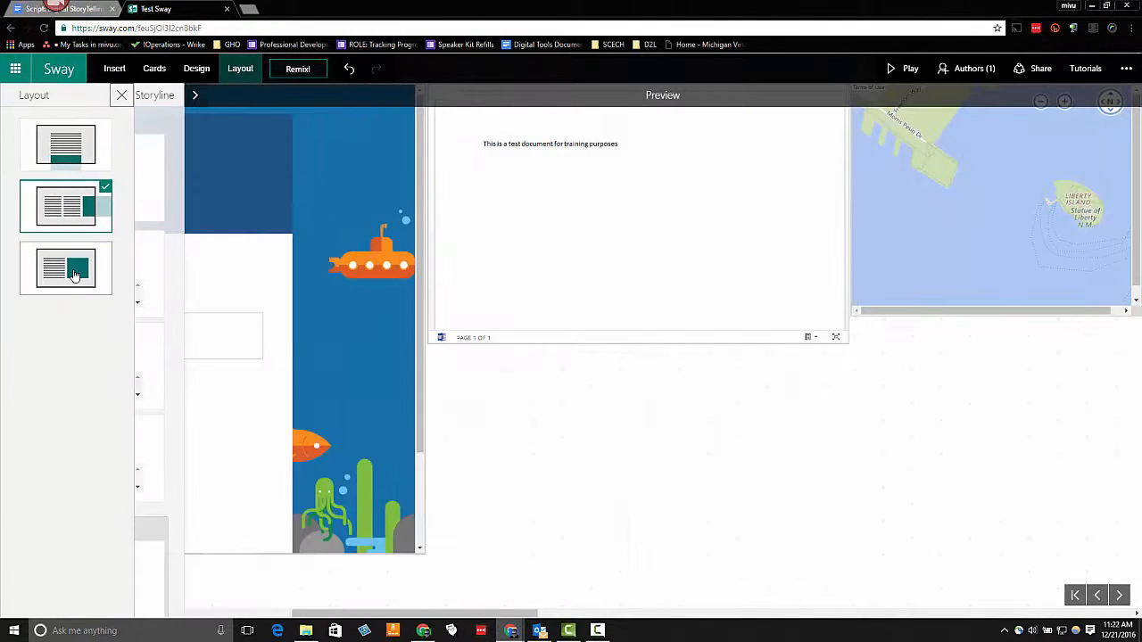
pyautogui.moveTo(70, 272)
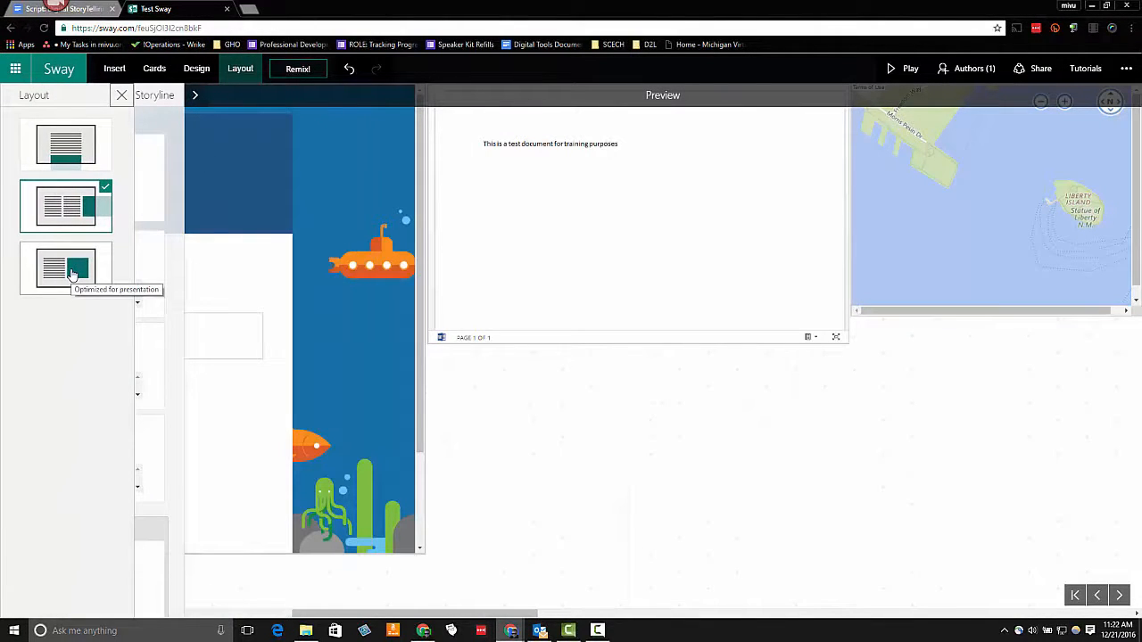
pyautogui.click(66, 267)
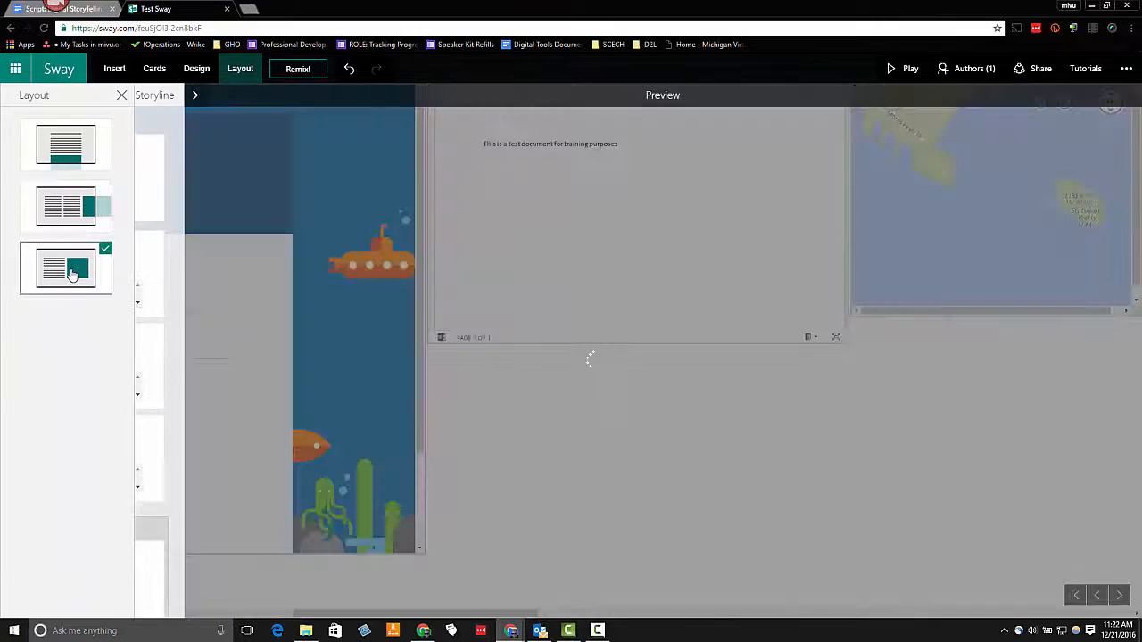
pyautogui.click(65, 267)
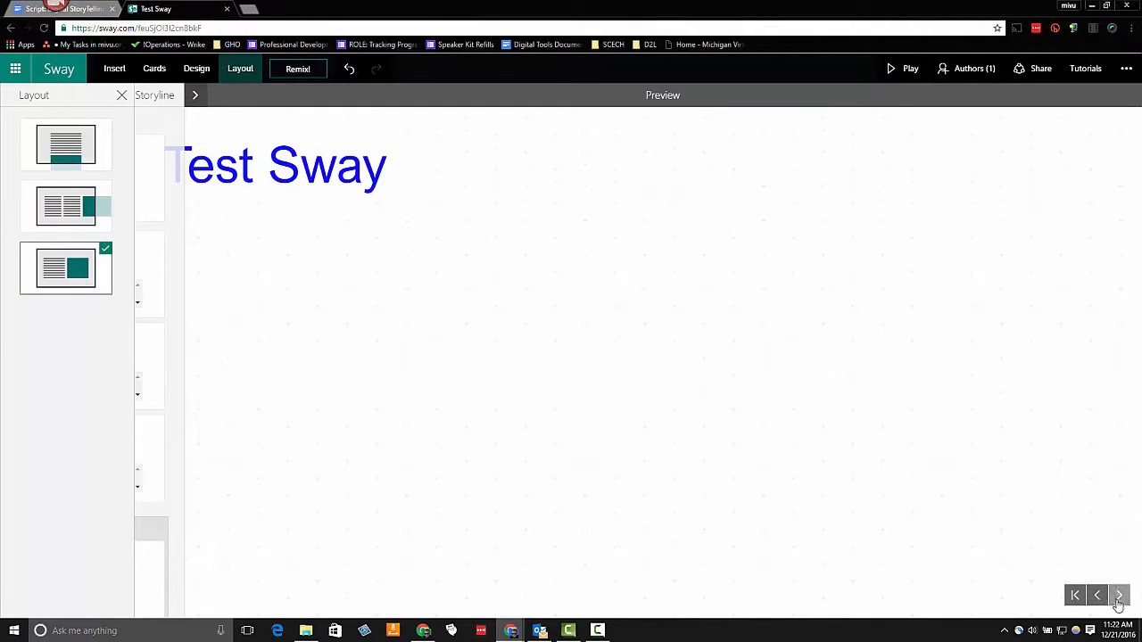
# Step: Step through the preview slides past the form to the video
pyautogui.click(1120, 596)
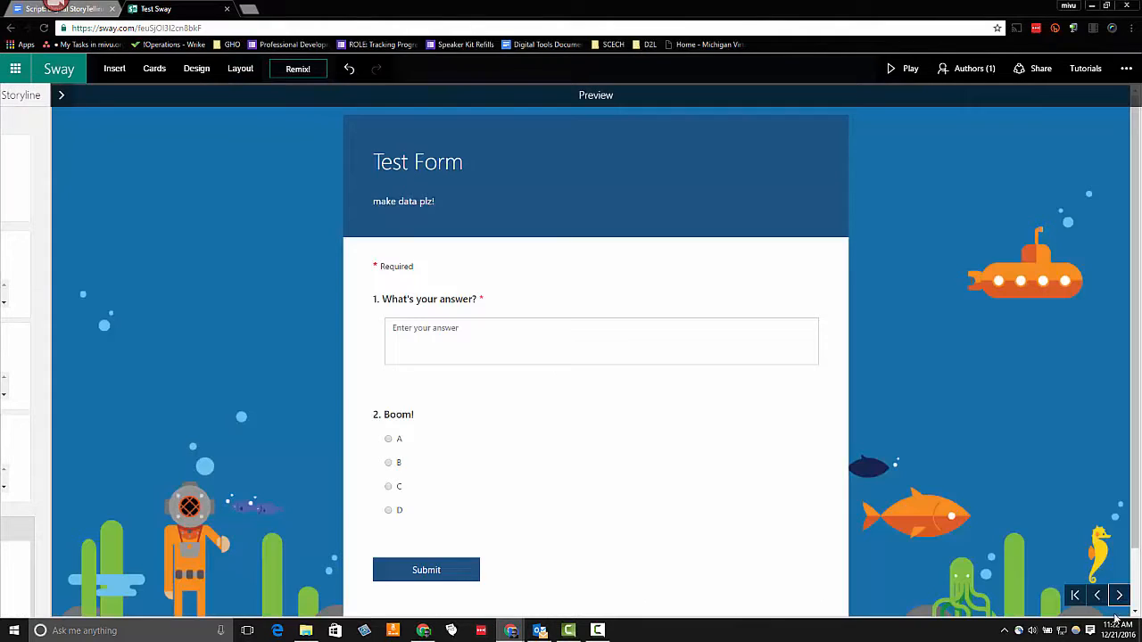
pyautogui.click(1120, 595)
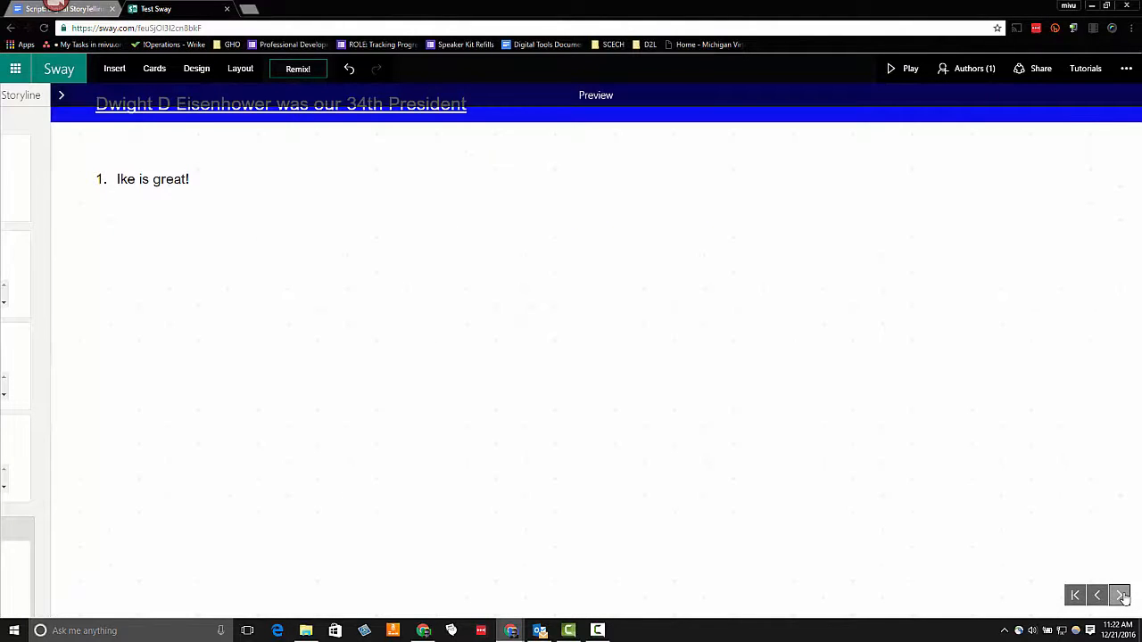
pyautogui.click(1121, 601)
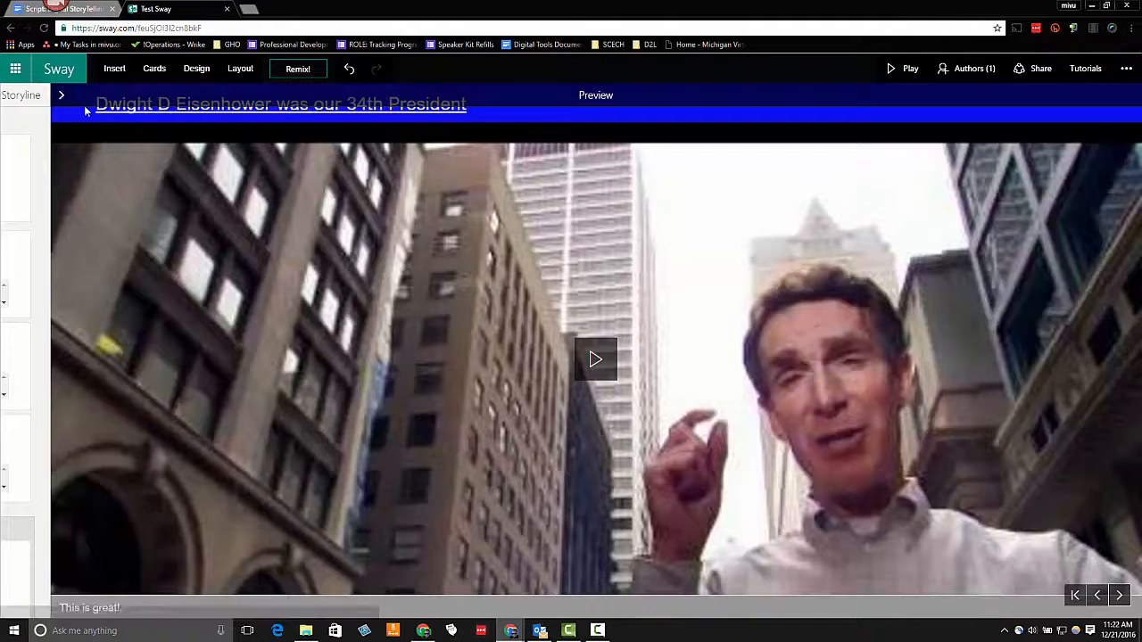
pyautogui.moveTo(275, 318)
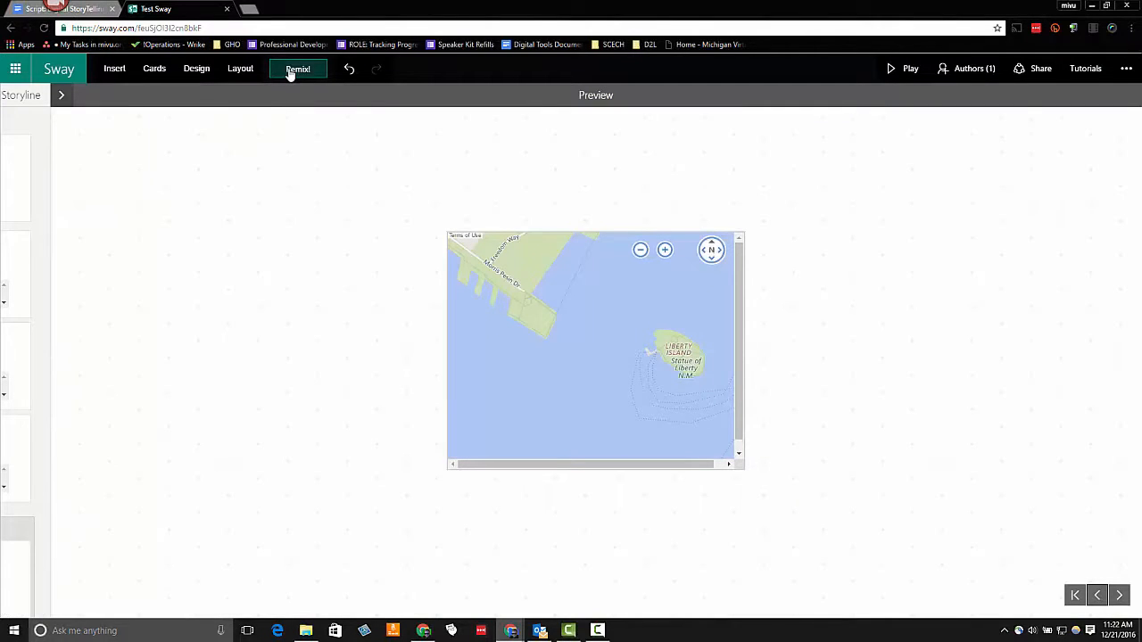
pyautogui.moveTo(291, 73)
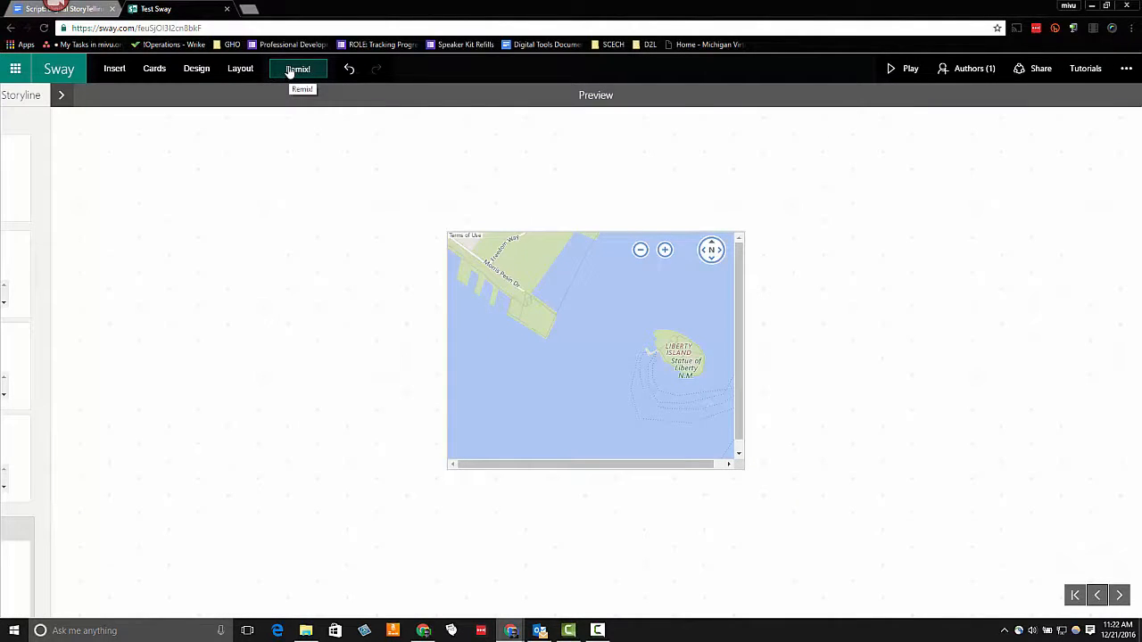
pyautogui.moveTo(298, 69)
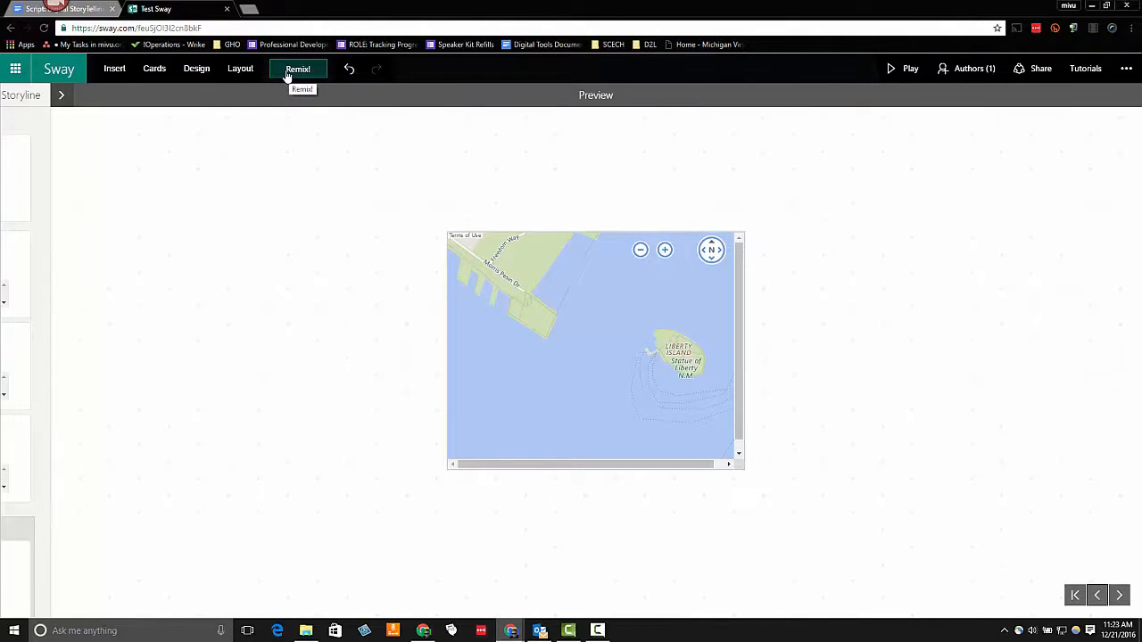
# Step: Remix the design three times until the tan paper look with thin uppercase title appears
pyautogui.click(298, 69)
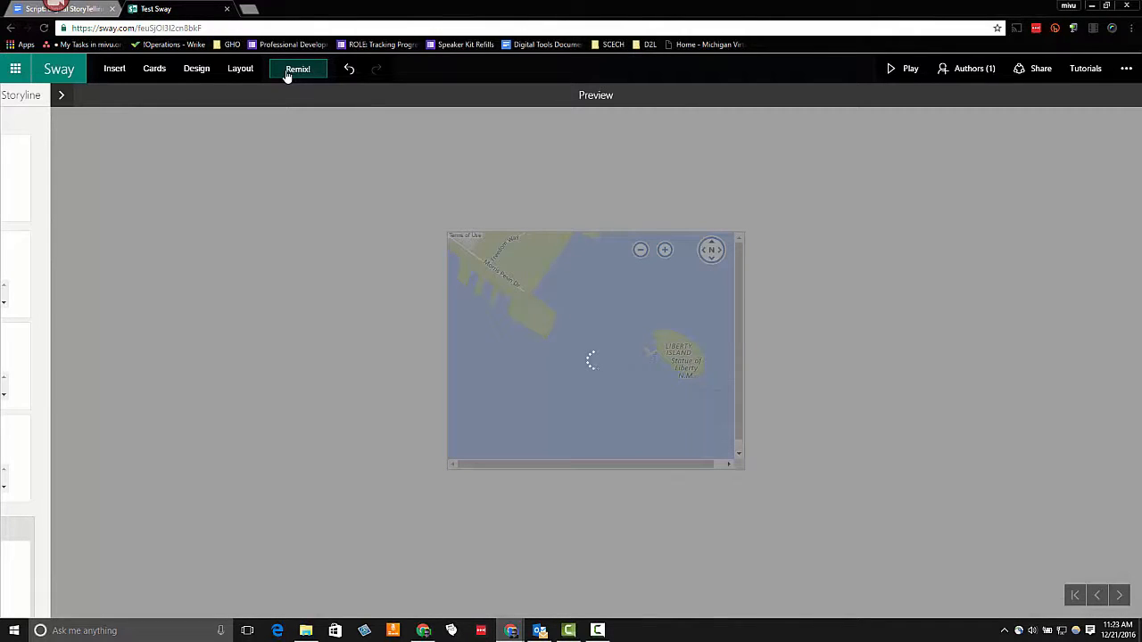
pyautogui.click(298, 68)
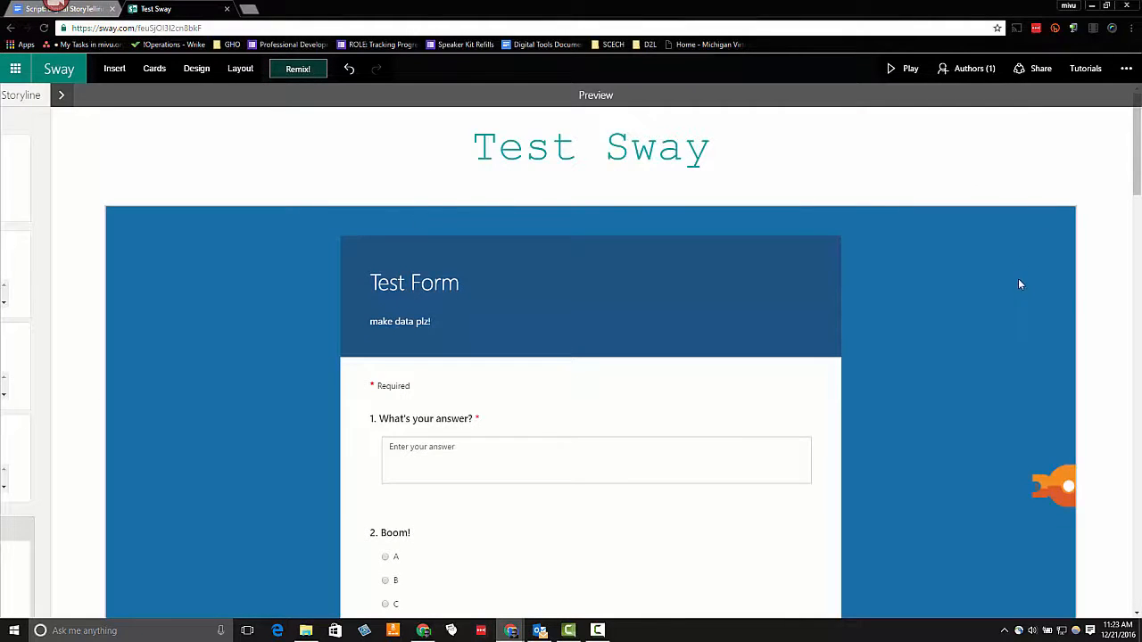
pyautogui.scroll(-3)
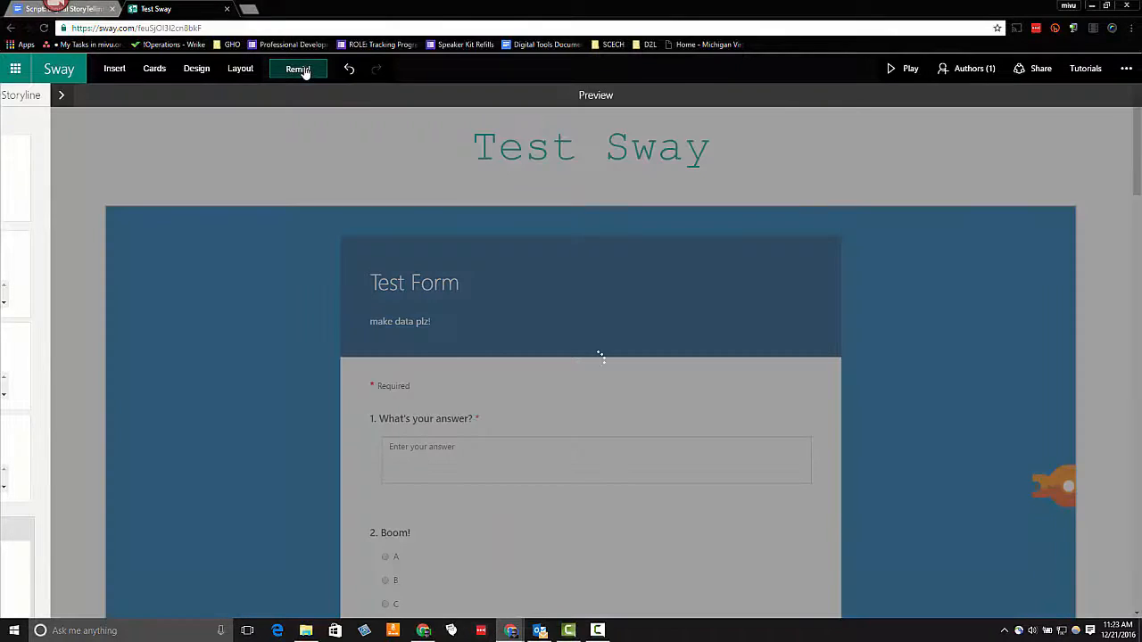
pyautogui.click(298, 68)
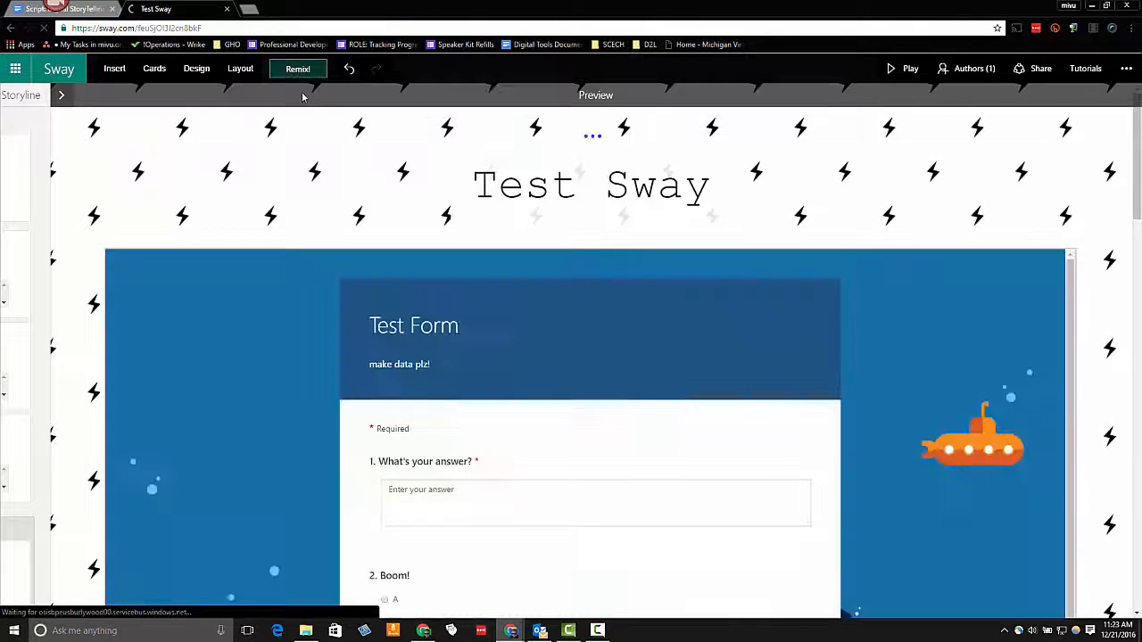
pyautogui.moveTo(310, 77)
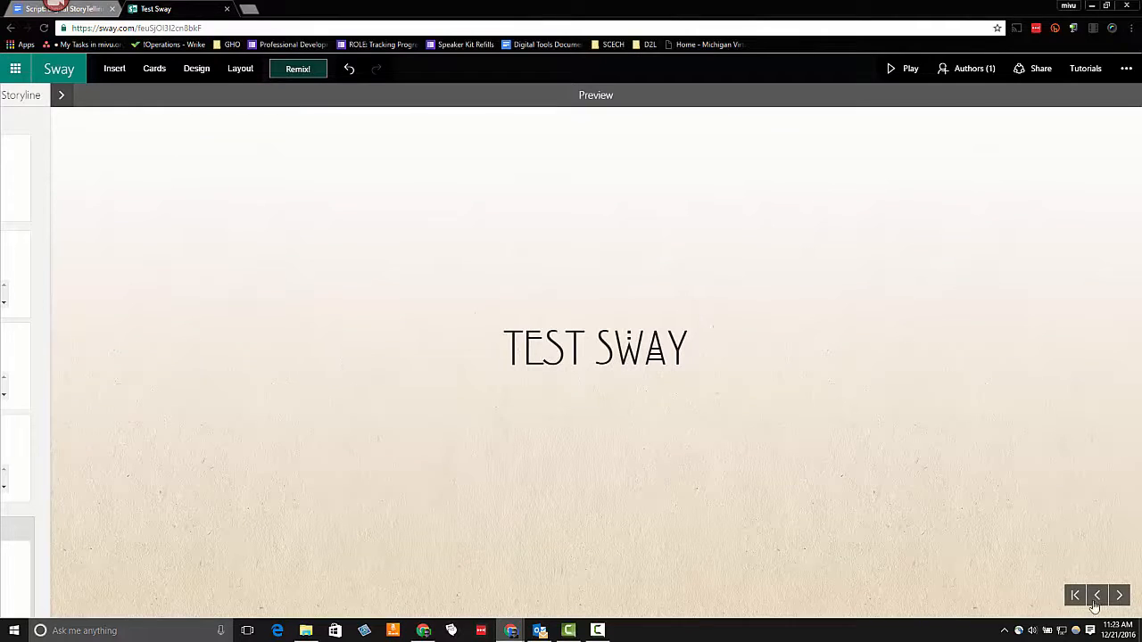
# Step: Advance the preview to the map slide on the tan paper design
pyautogui.click(1119, 596)
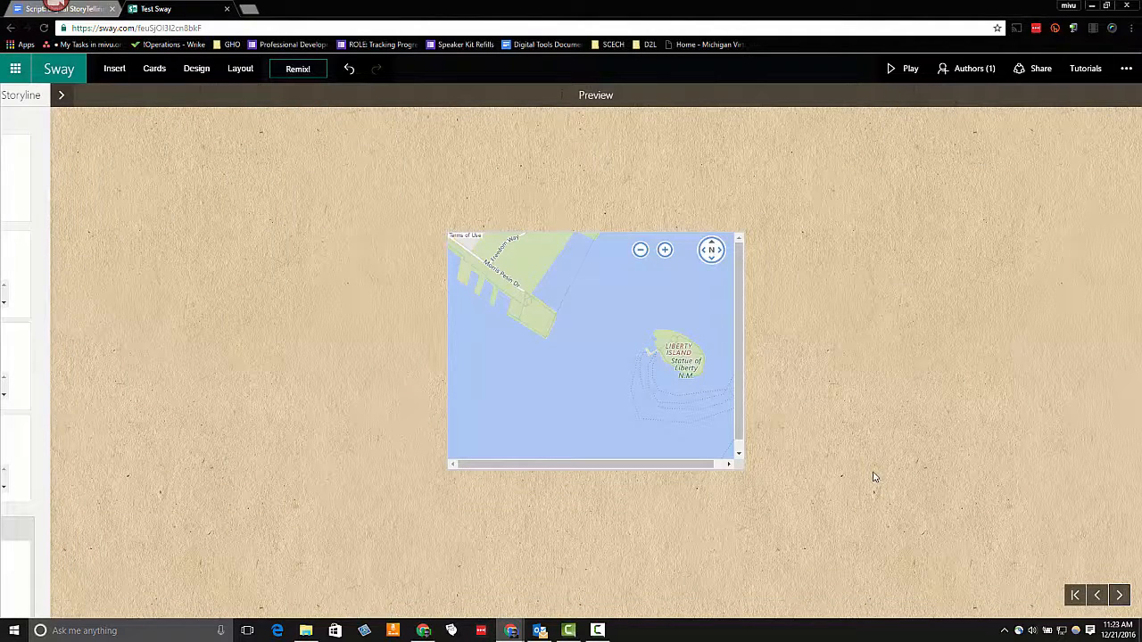
pyautogui.moveTo(873, 473)
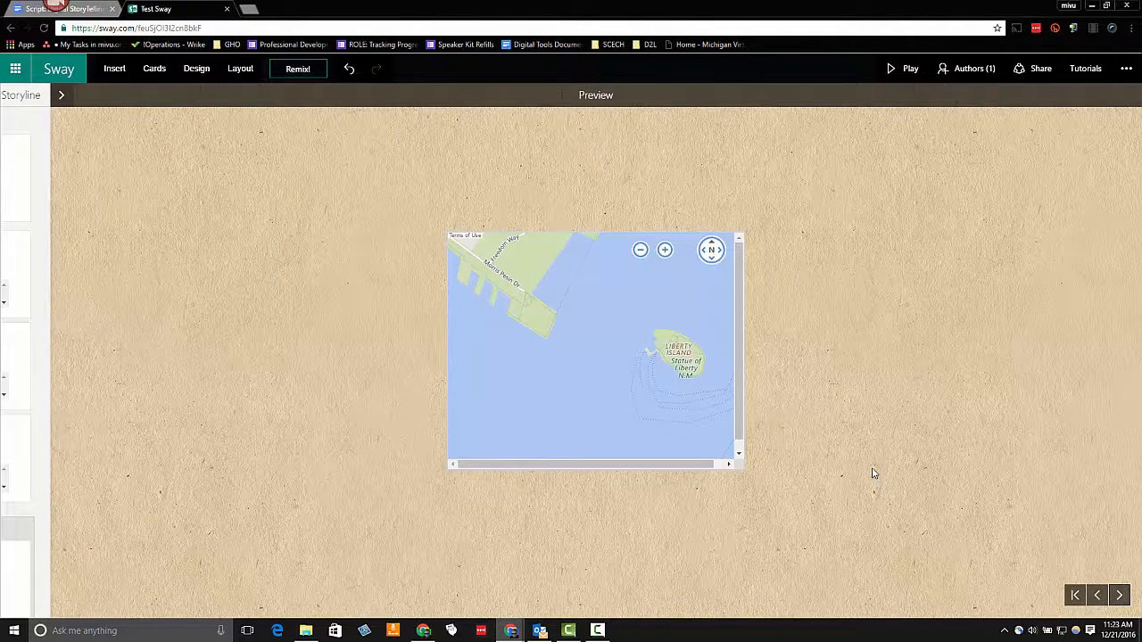
pyautogui.moveTo(1024, 544)
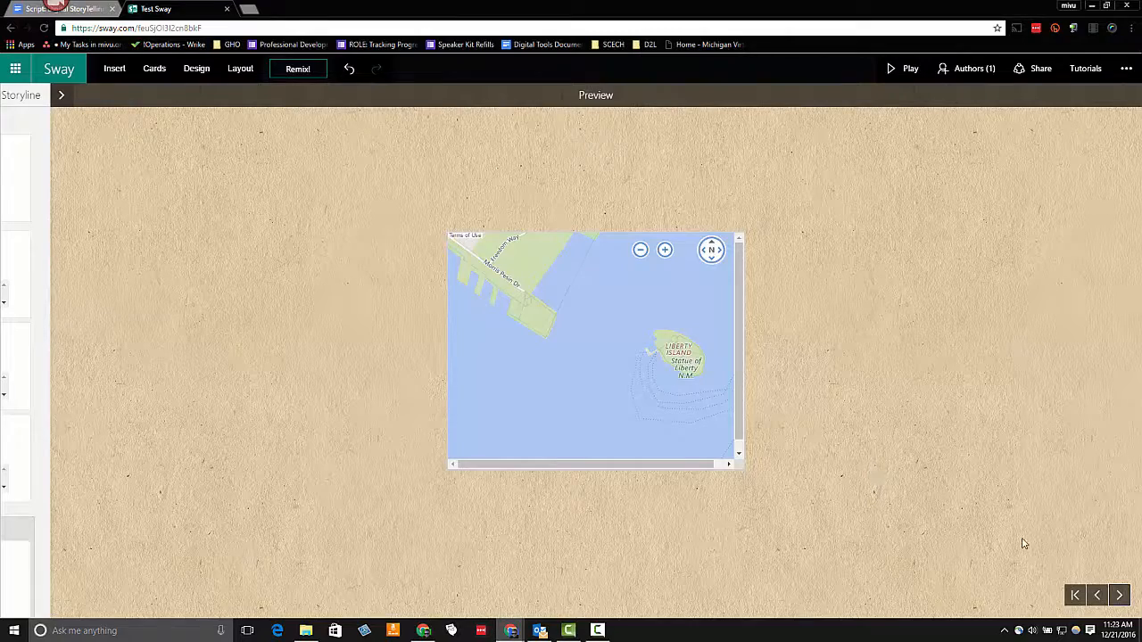
pyautogui.moveTo(1114, 593)
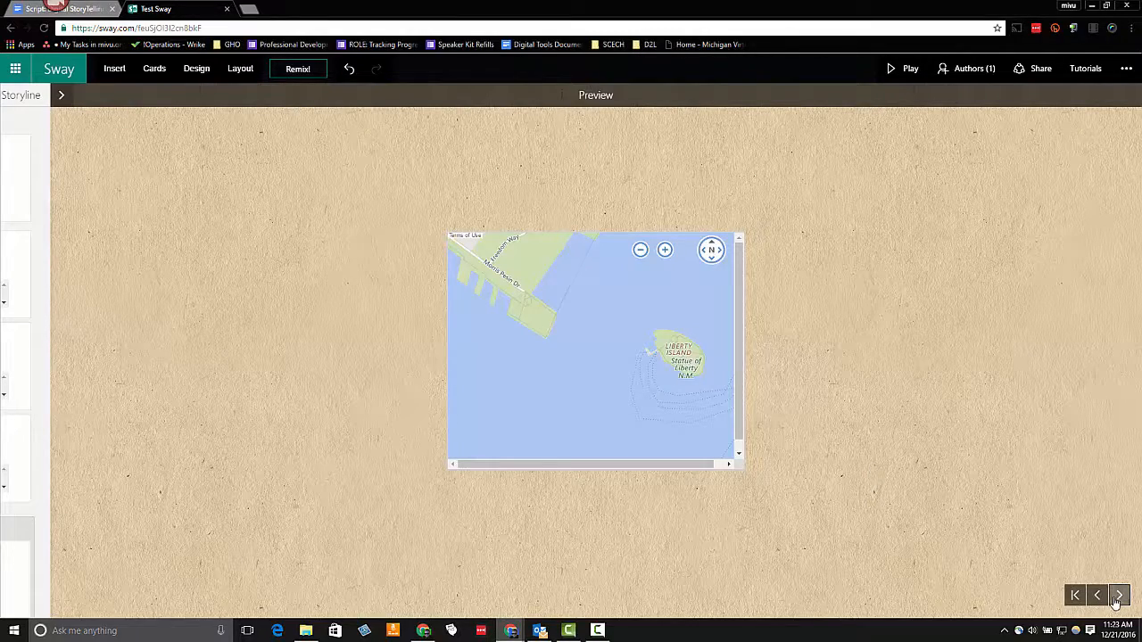